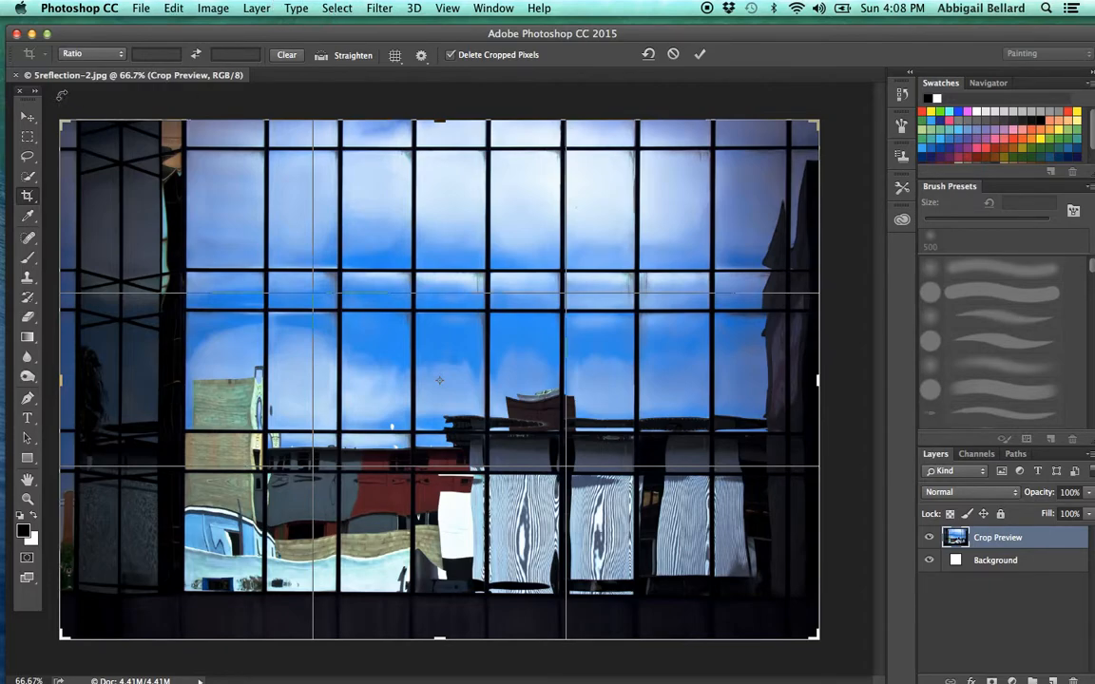
mouse_move(26, 195)
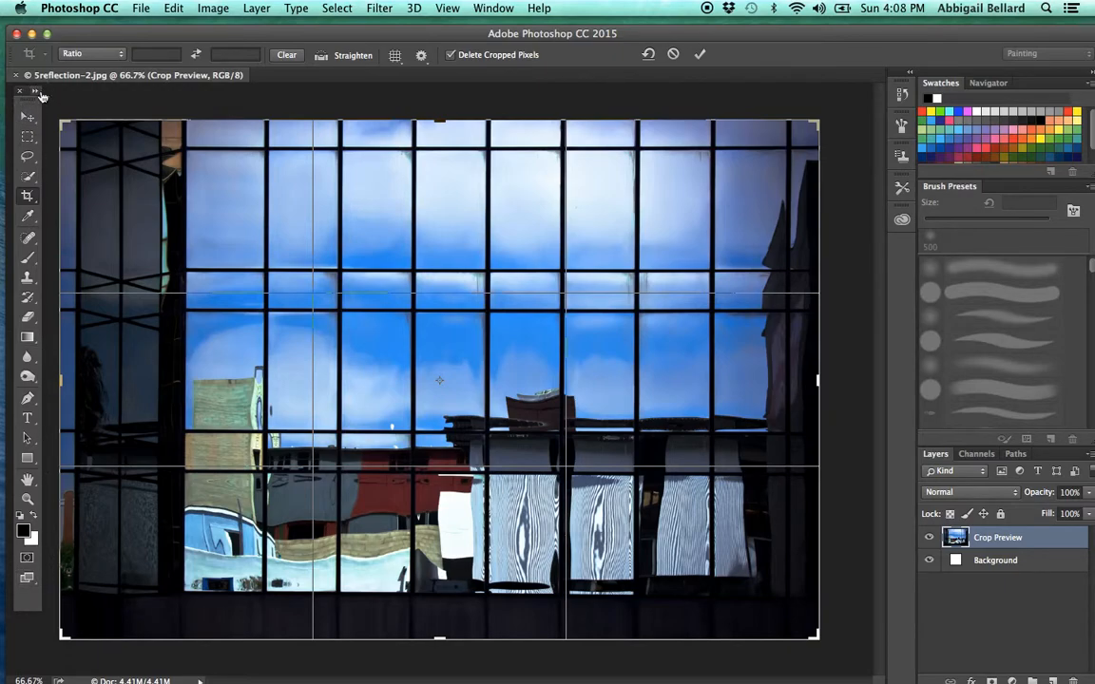
- Switch the Tools panel to its compact two-column layout
click(42, 91)
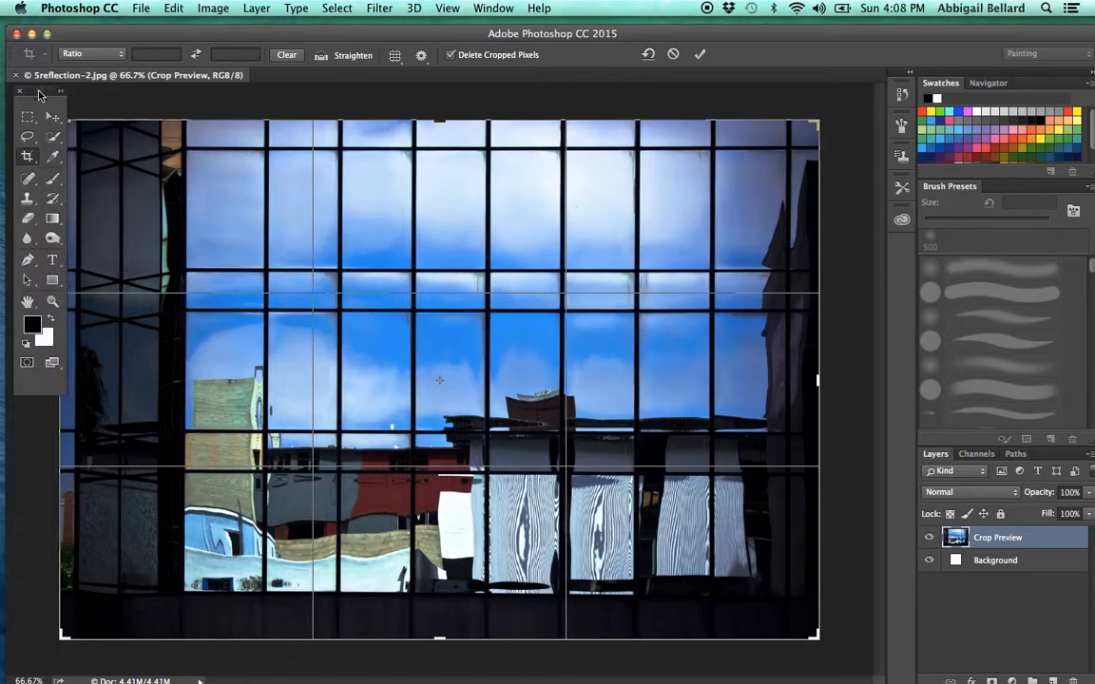
mouse_move(77, 314)
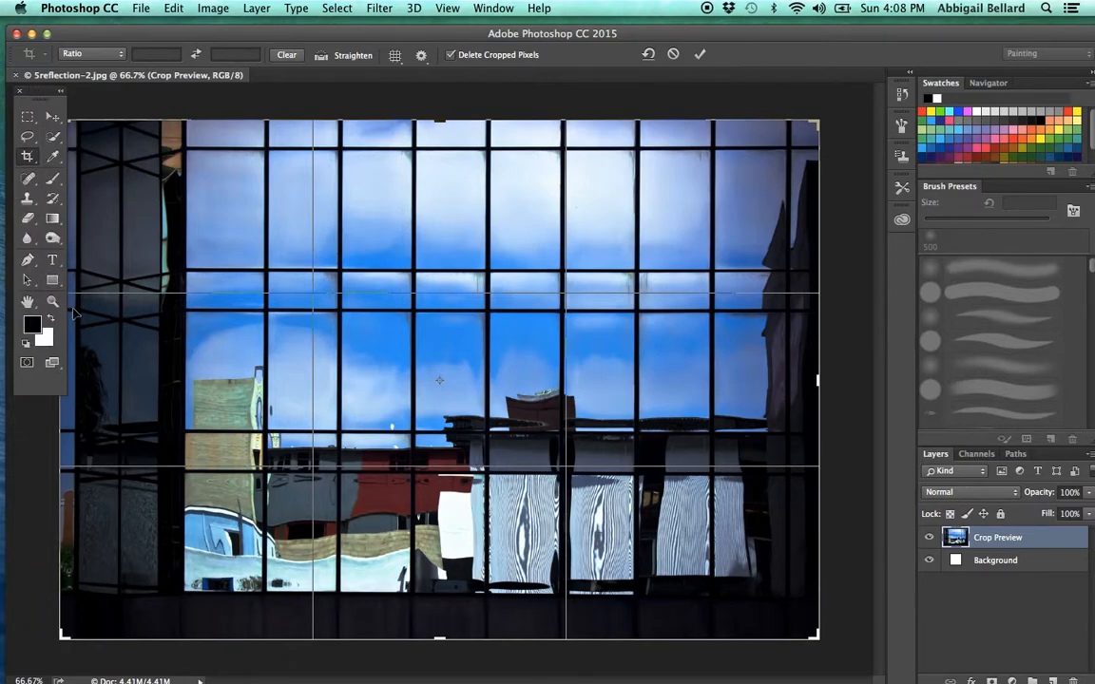
mouse_move(1011, 589)
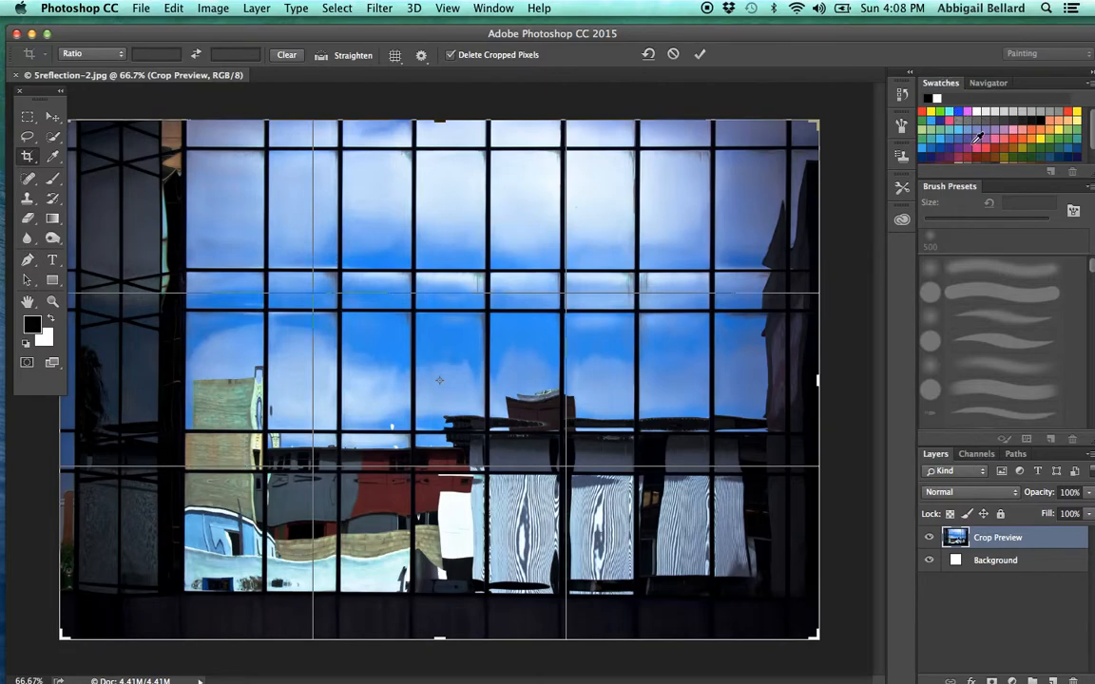
mouse_move(976, 138)
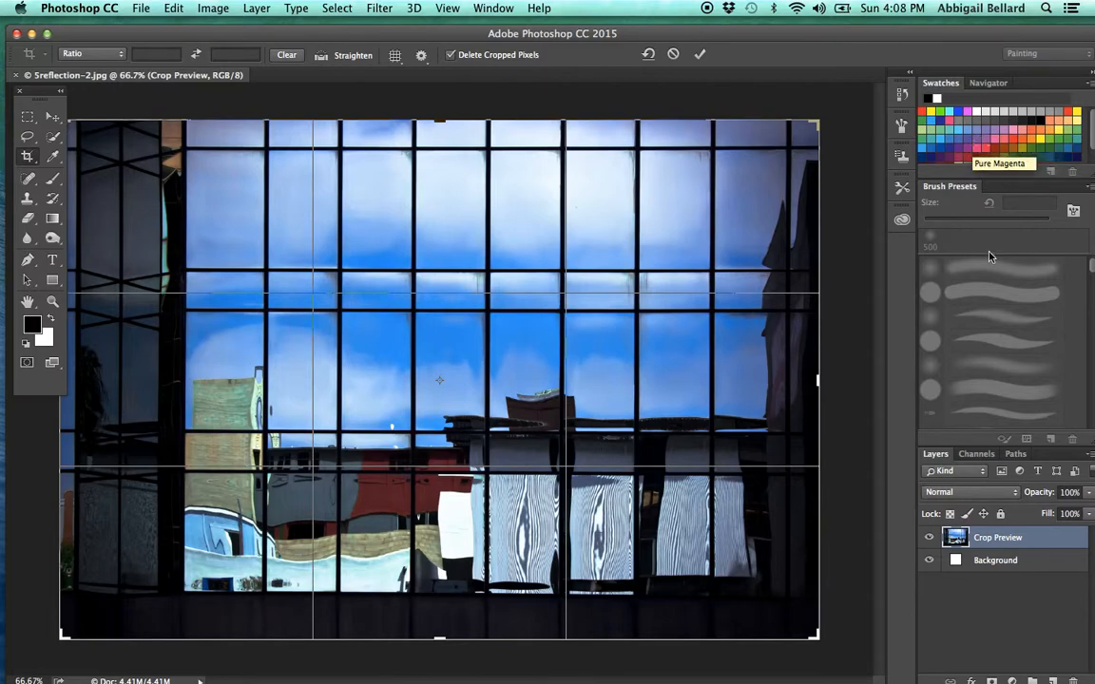
mouse_move(972, 342)
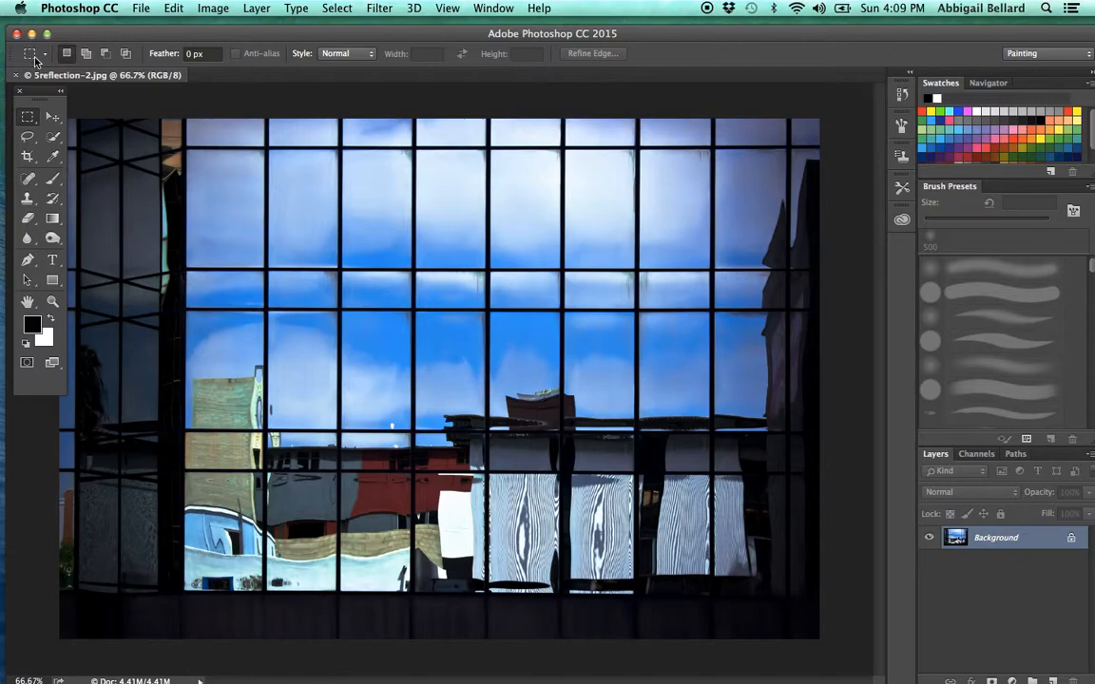
- Make the Move tool (V) active to reposition layers
click(27, 116)
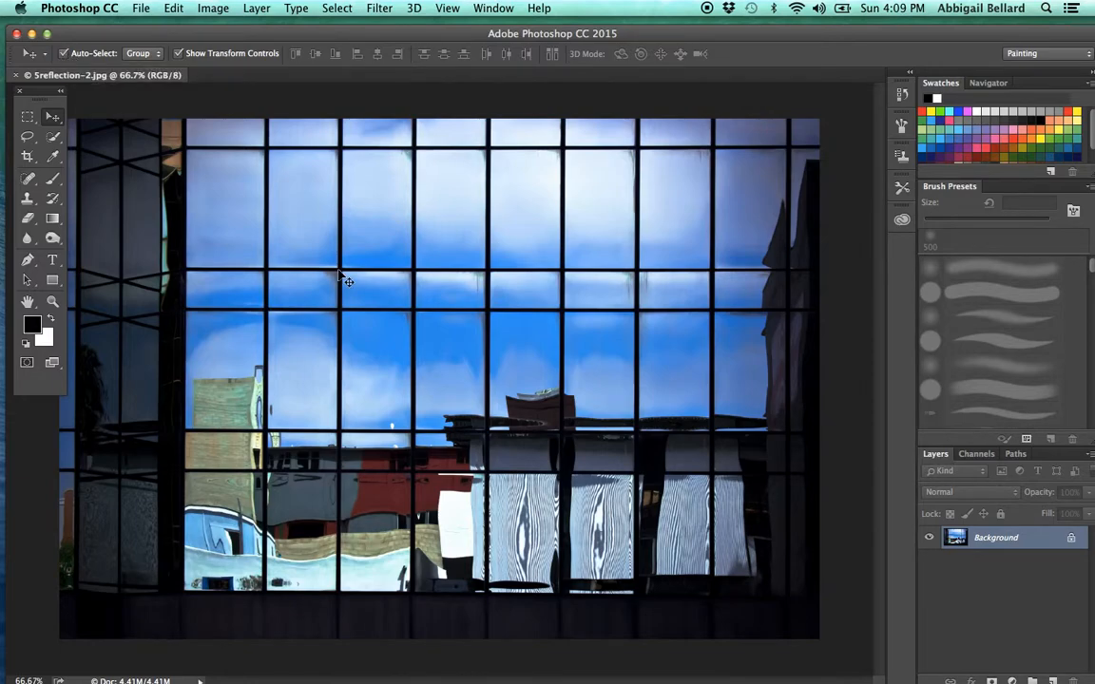
mouse_move(356, 195)
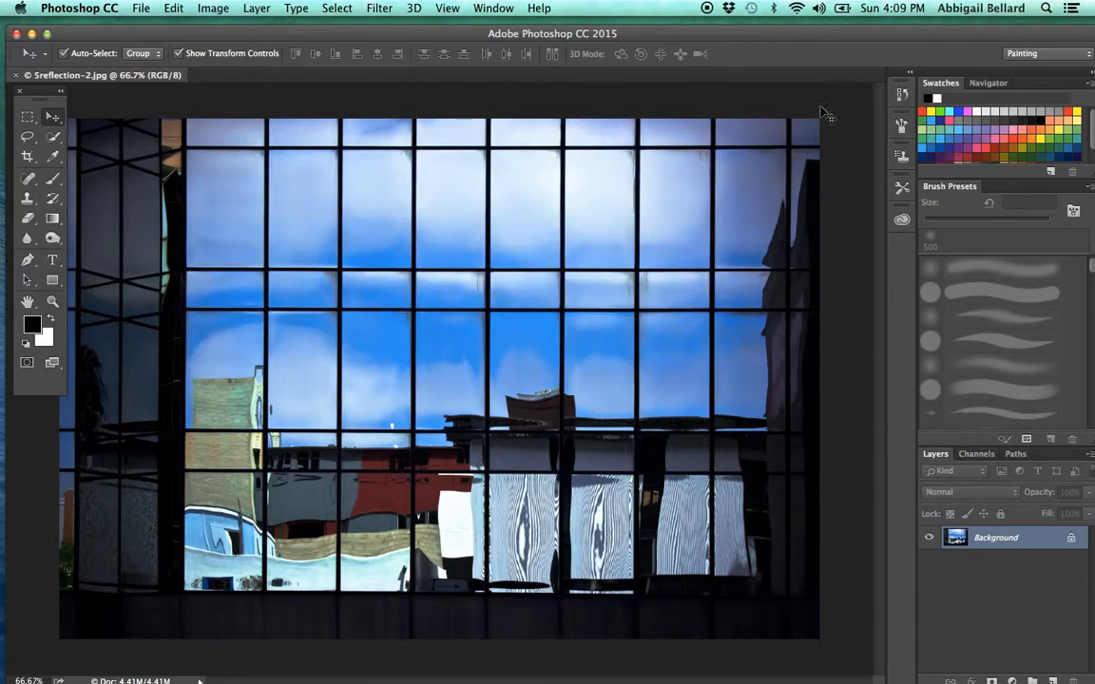
mouse_move(554, 192)
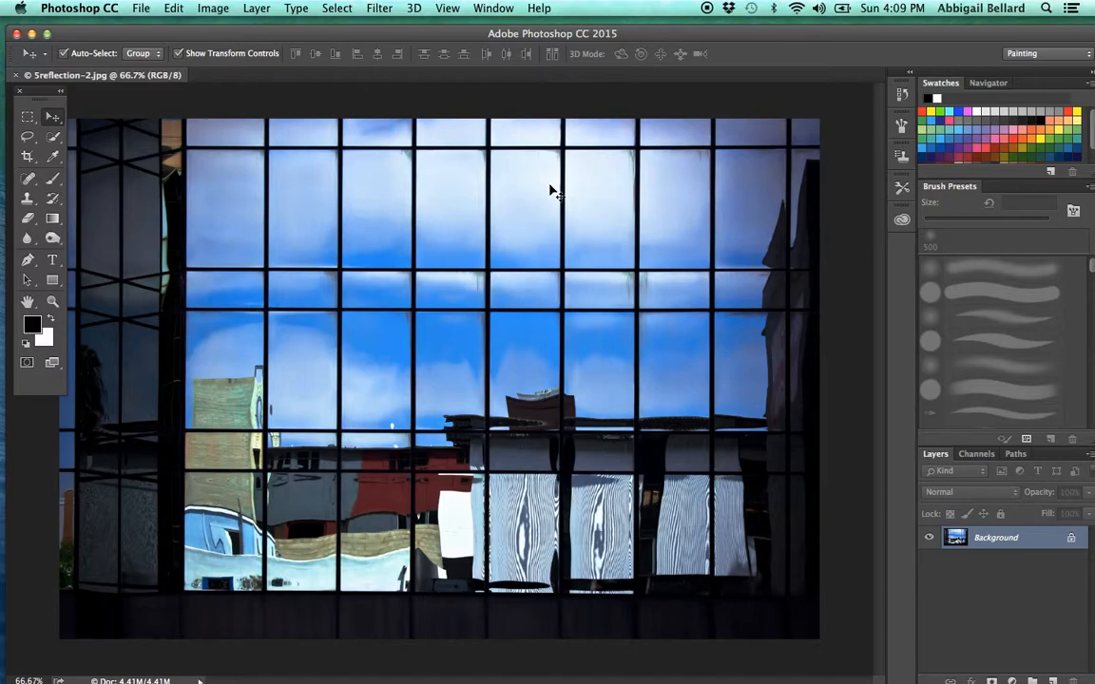
mouse_move(385, 186)
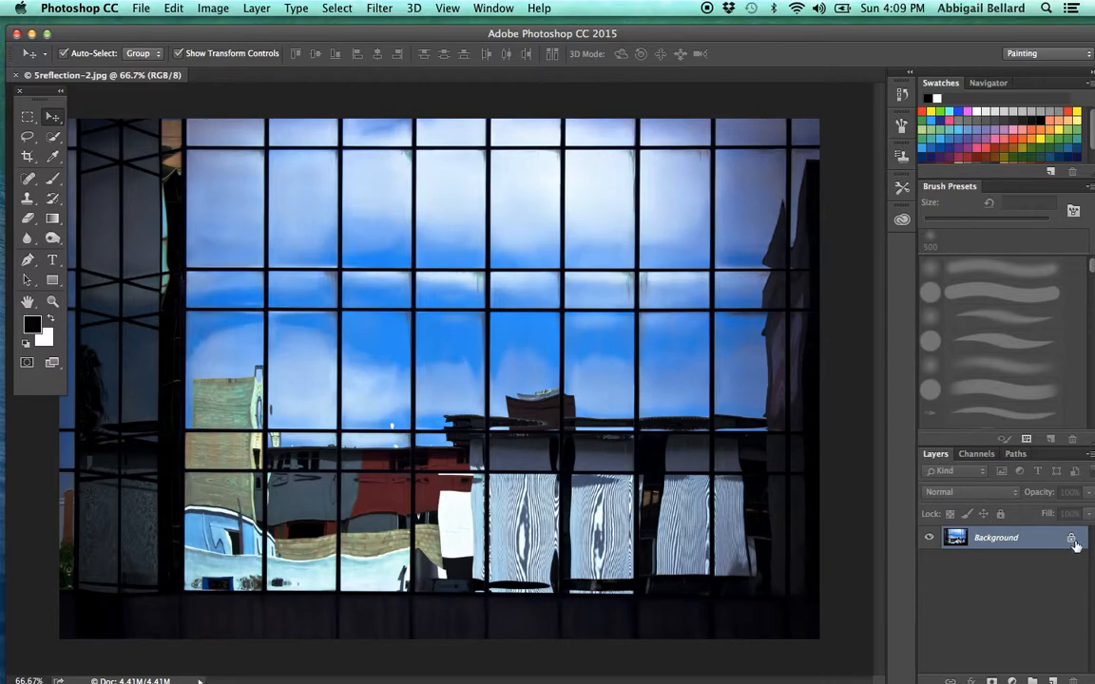
mouse_move(1043, 542)
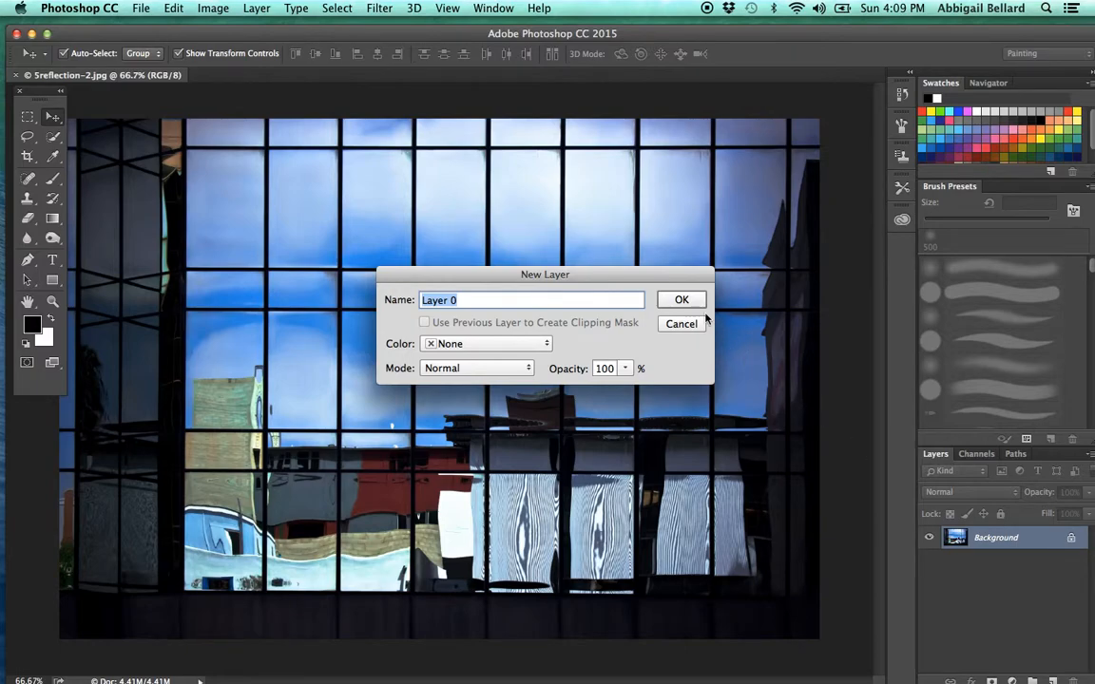
- Name the unlocked Background layer 'back' and confirm the New Layer dialog
text(ba)
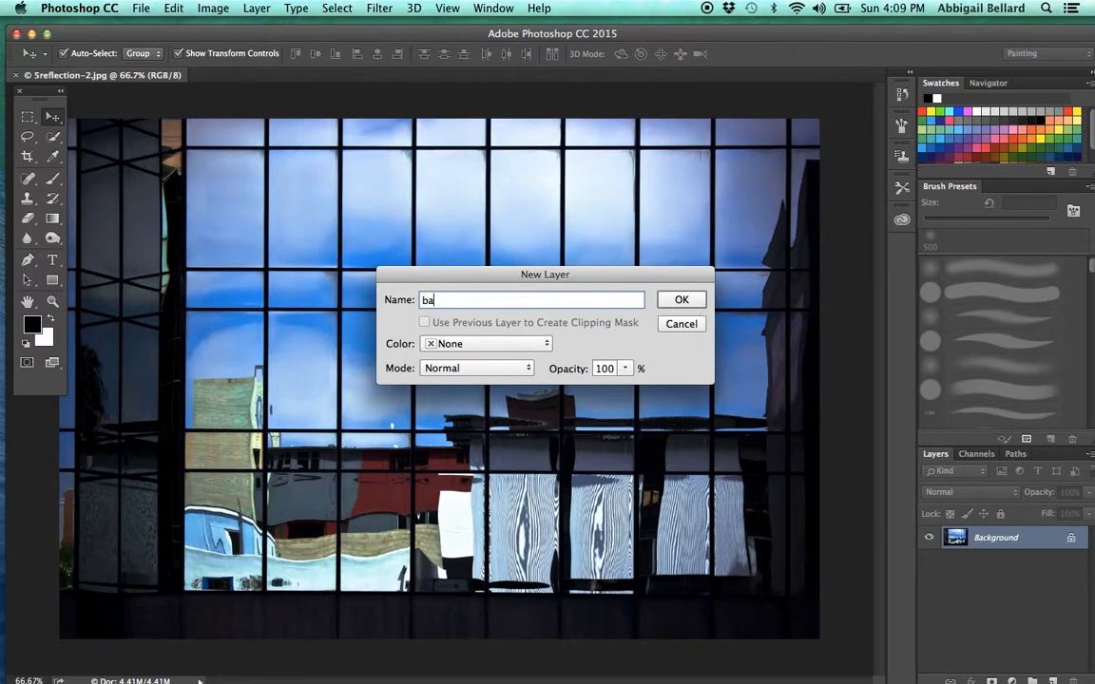
text(ck)
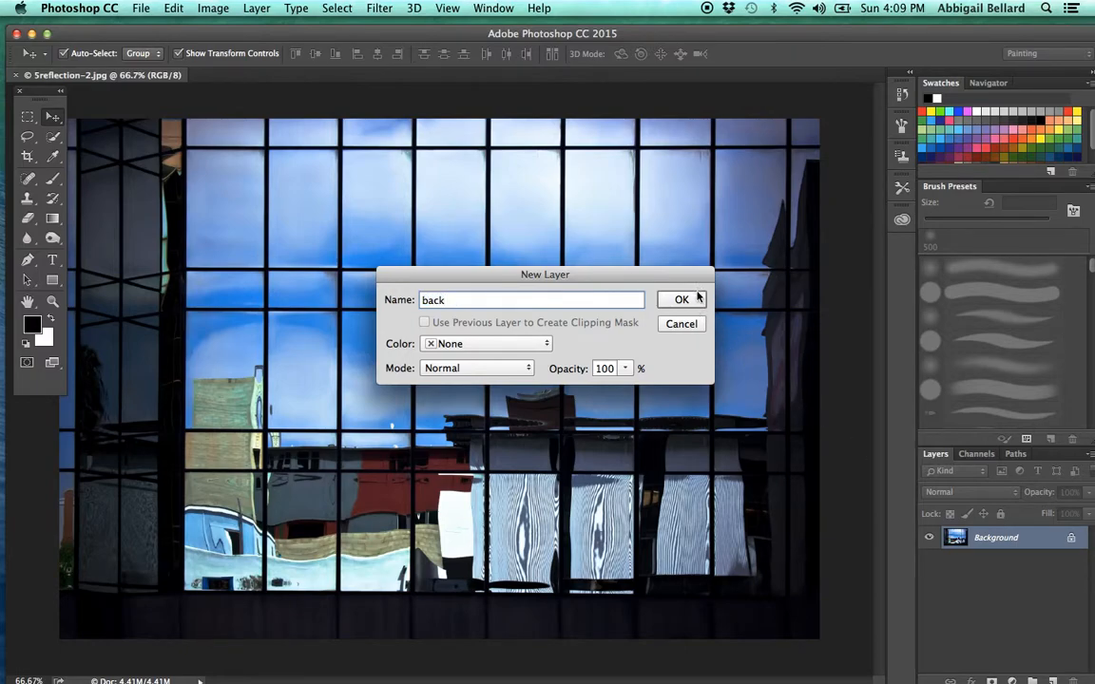
click(682, 299)
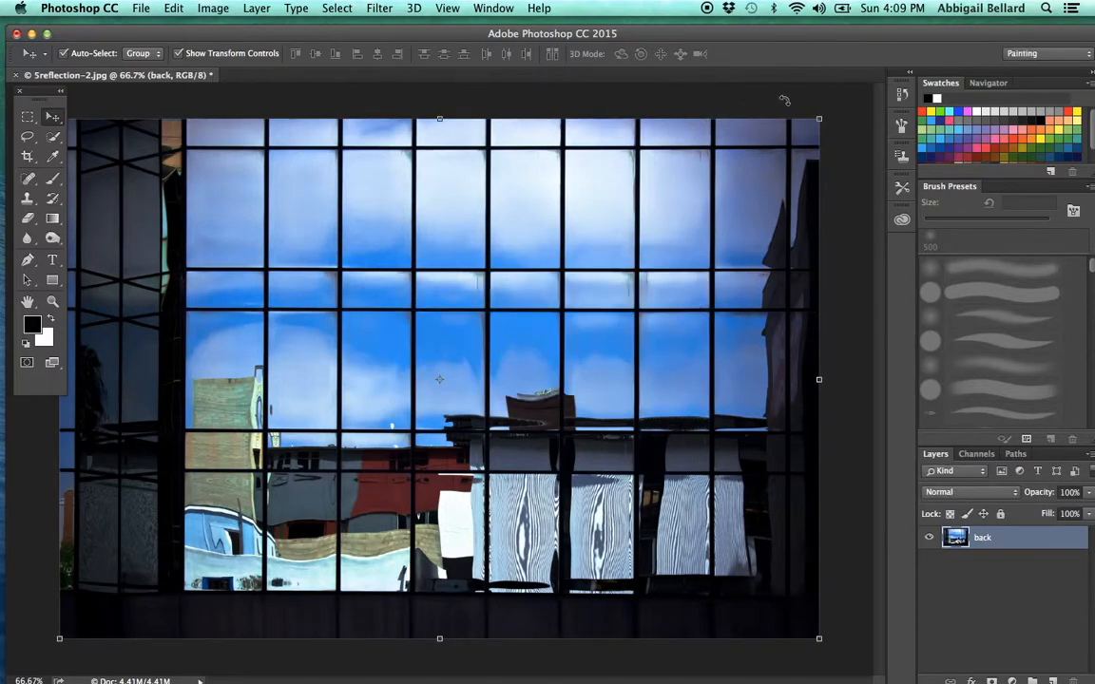
mouse_move(807, 363)
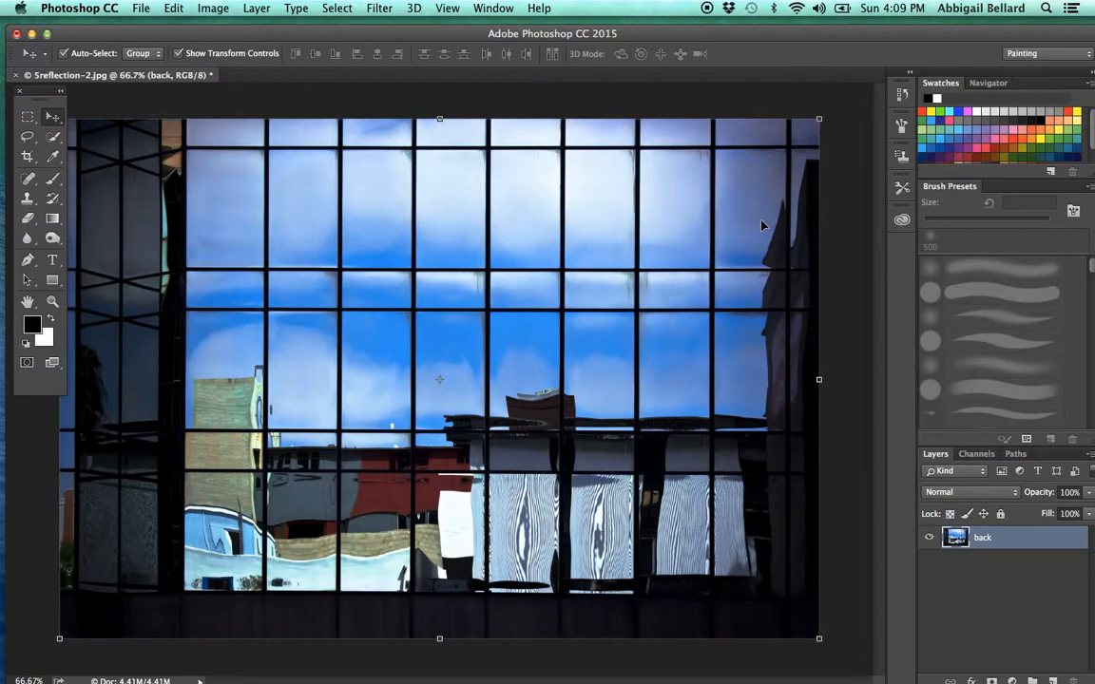
mouse_move(631, 245)
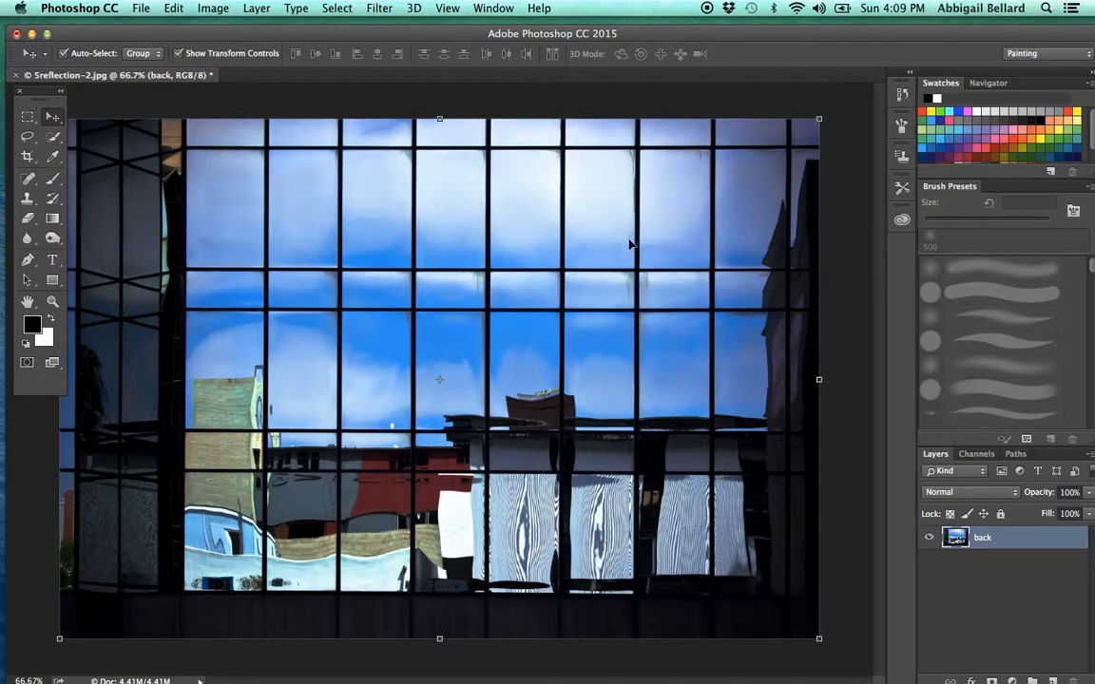